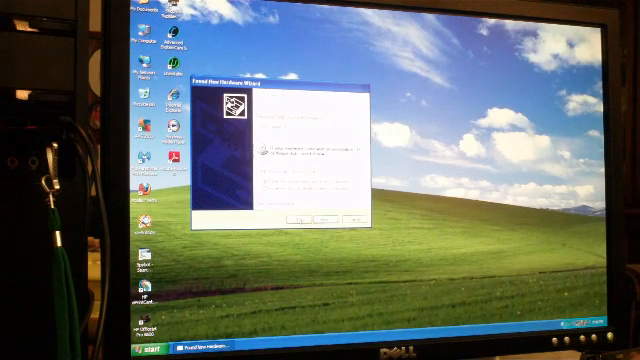
- Finish the PCI serial port driver installation, closing the Found New Hardware Wizard
click(320, 220)
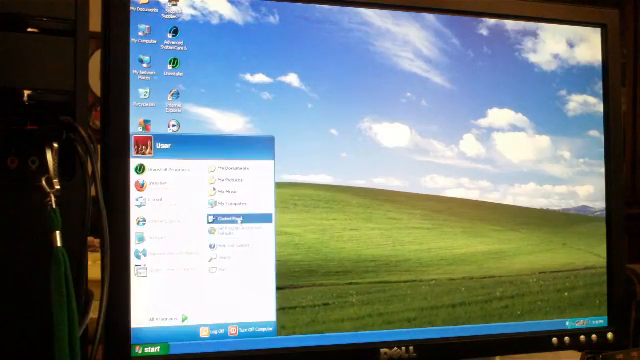
- Open Control Panel from the Start menu to reach Device Manager
click(228, 216)
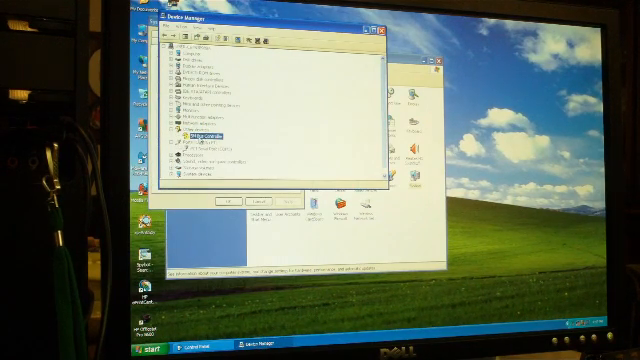
- Bring up the context menu for the new serial port under Ports (COM & LPT)
right_click(200, 132)
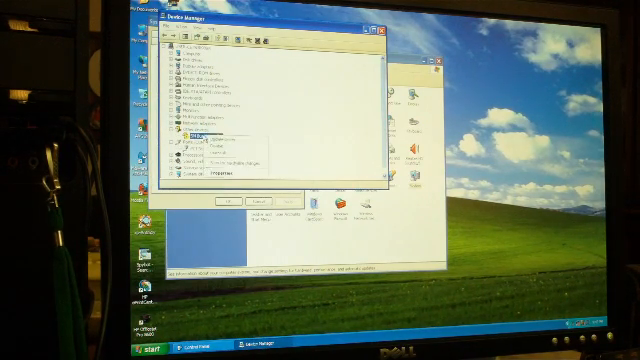